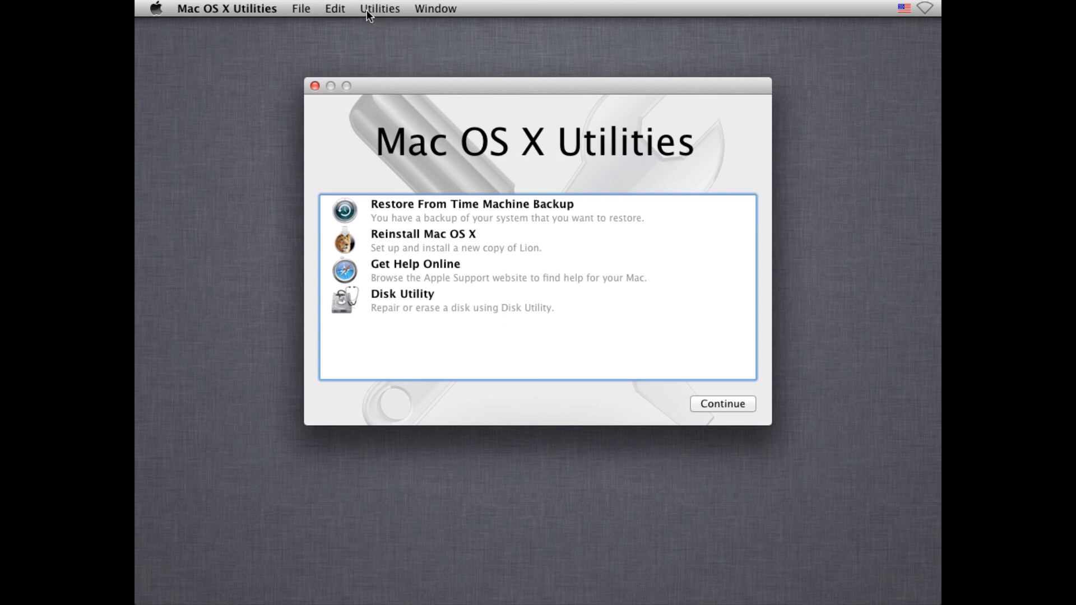
- Launch Terminal from Utilities and run resetpassword to bring up the Reset Password tool
click(380, 7)
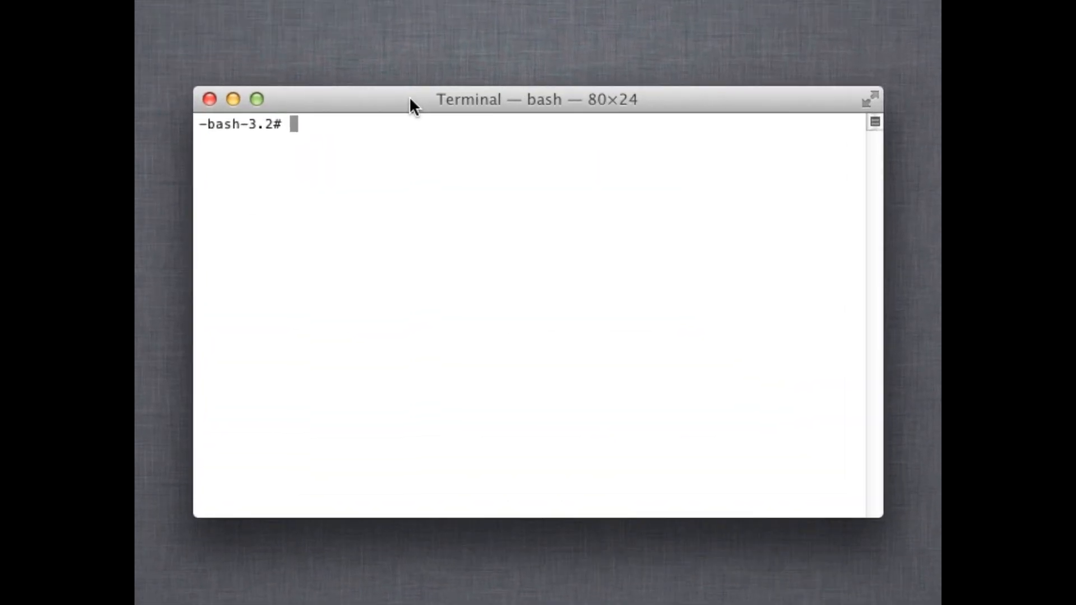
text(resetpassw)
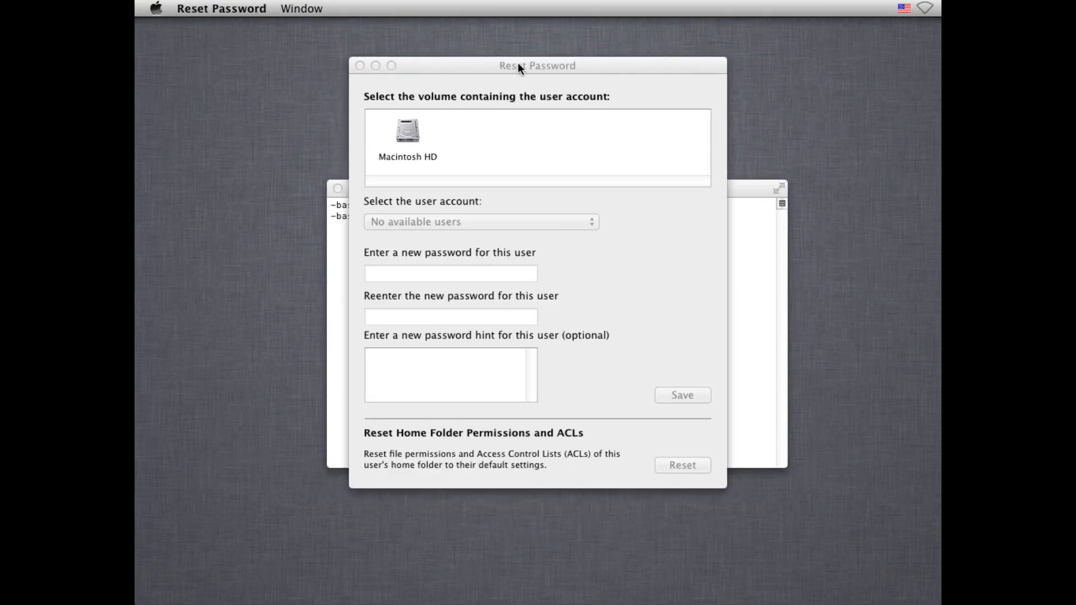
- Select Macintosh HD and the regular user account, entering the new password in both fields
drag(537, 65, 606, 78)
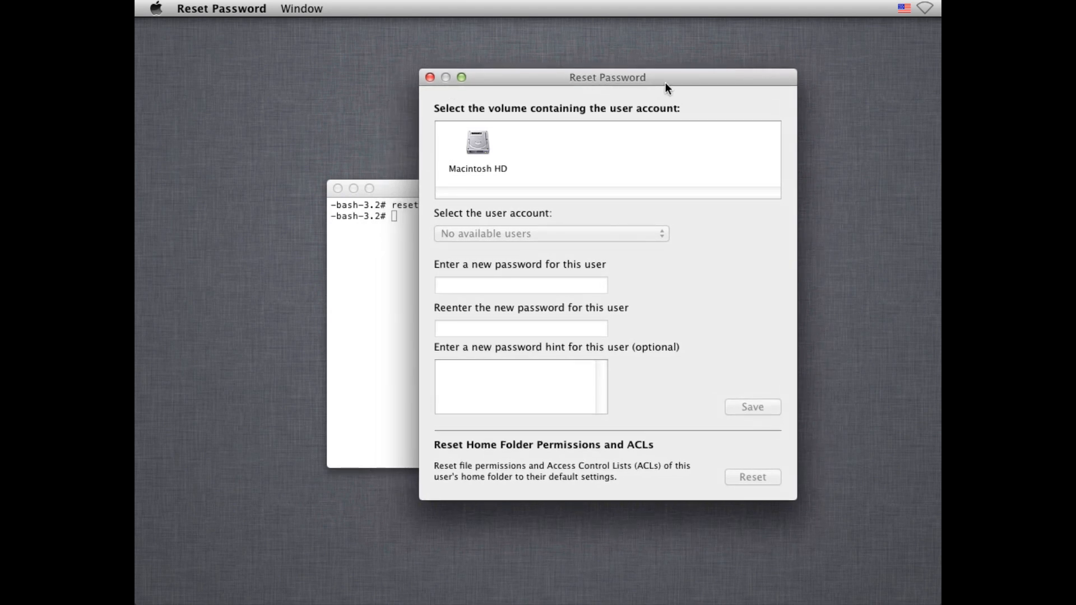
click(478, 145)
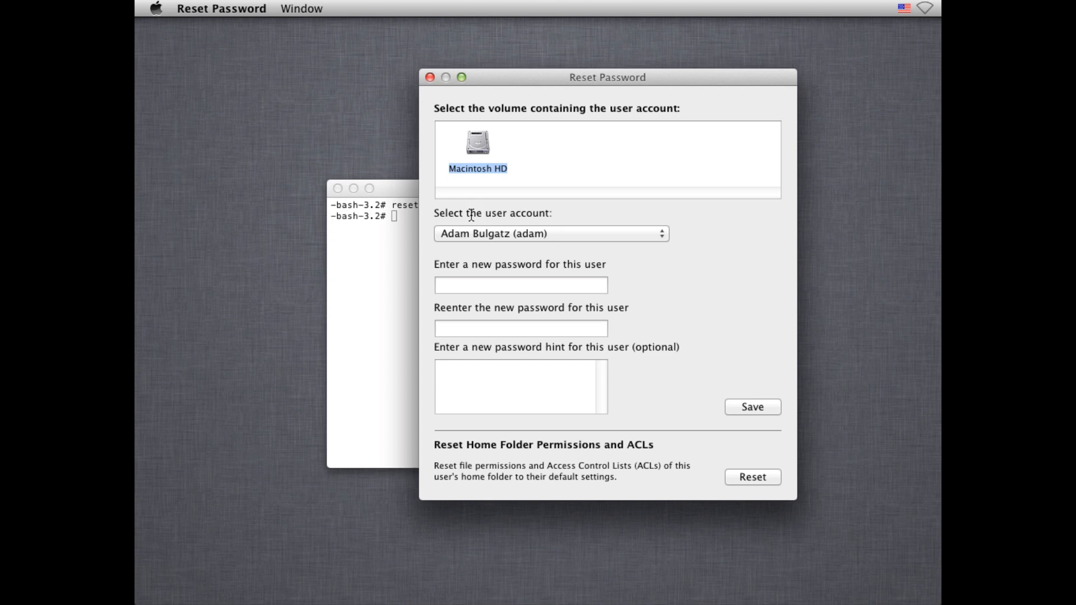
click(551, 234)
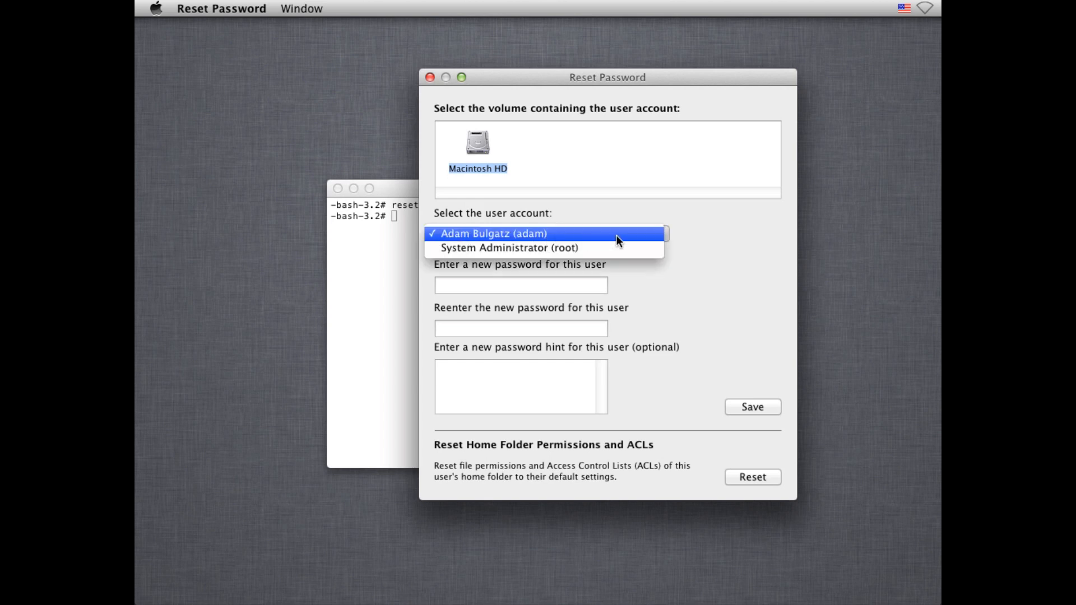
click(490, 233)
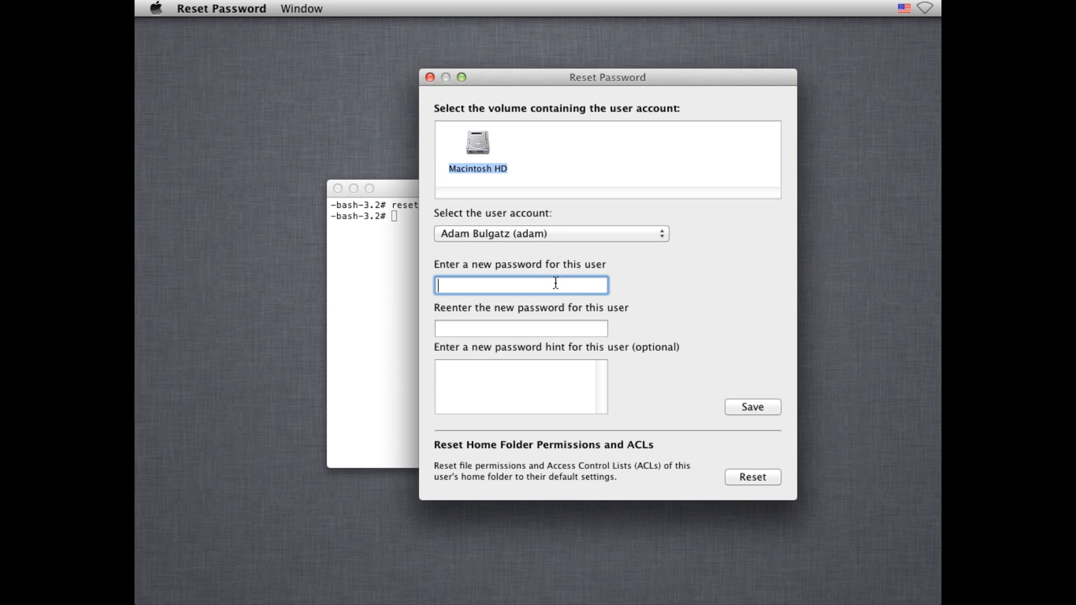
text(•••)
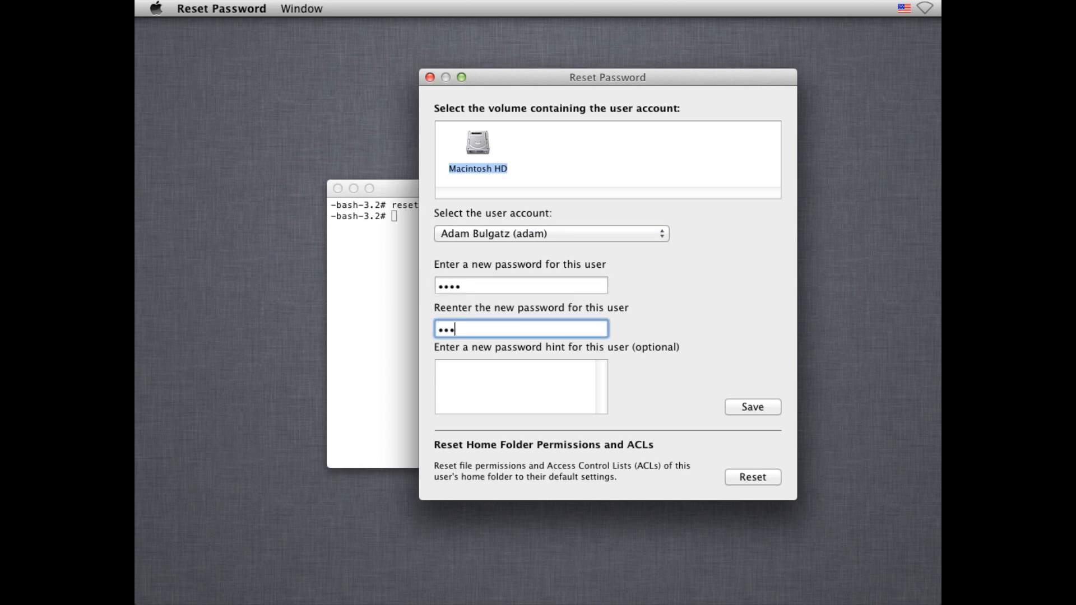
text(•)
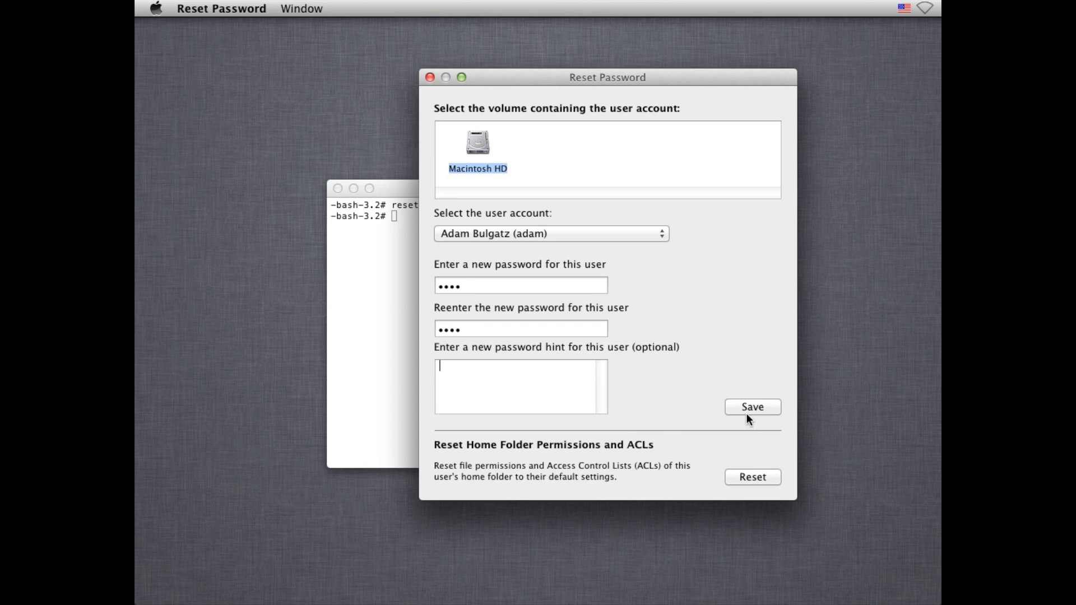
- Save the new login password for the selected user account
click(752, 406)
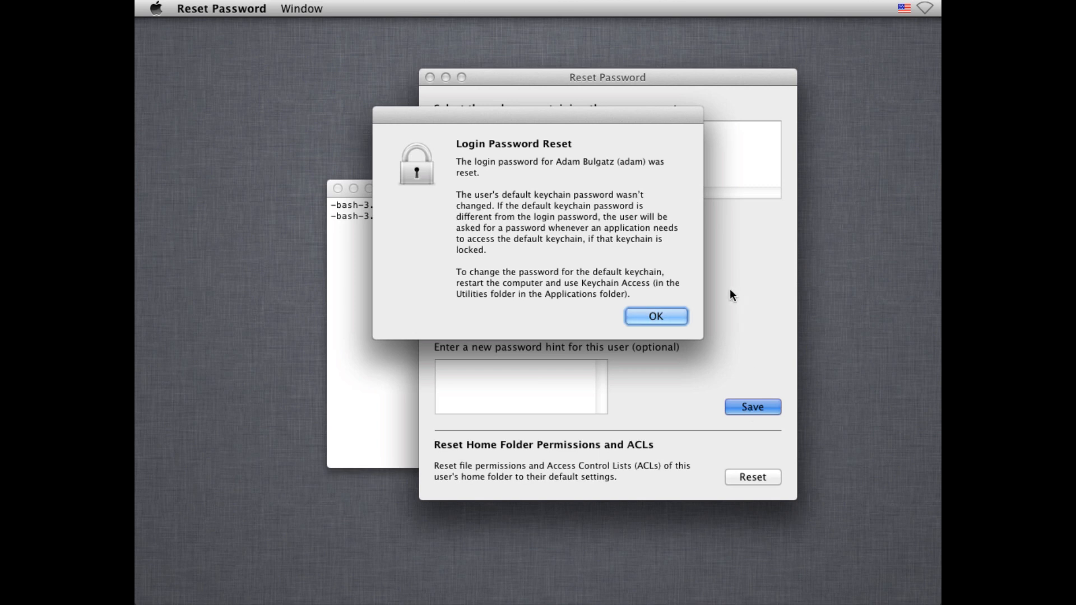
- Dismiss the Login Password Reset confirmation alert
click(653, 316)
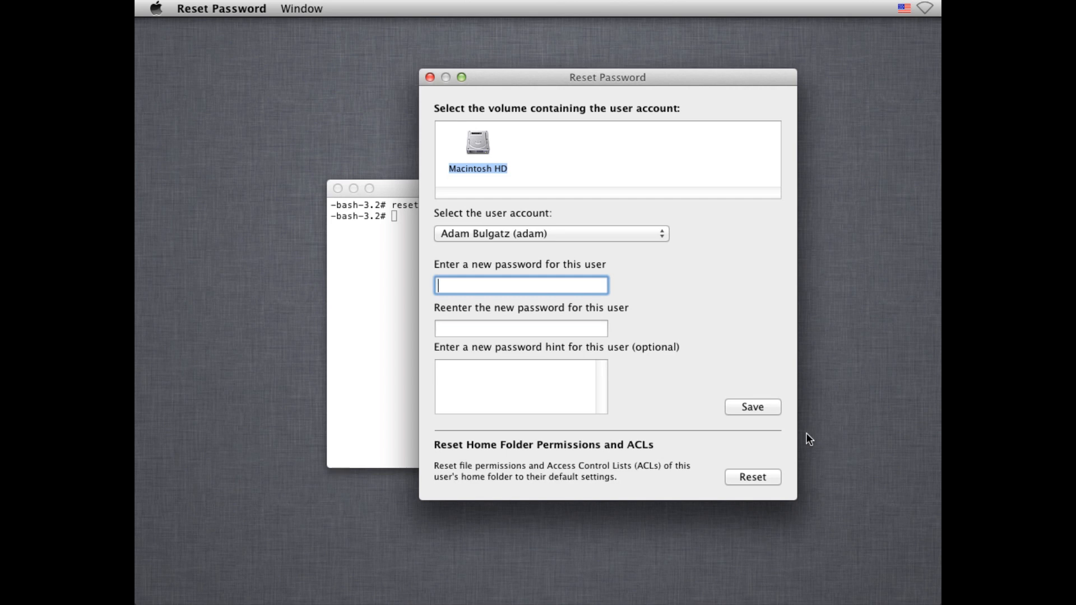
mouse_move(723, 277)
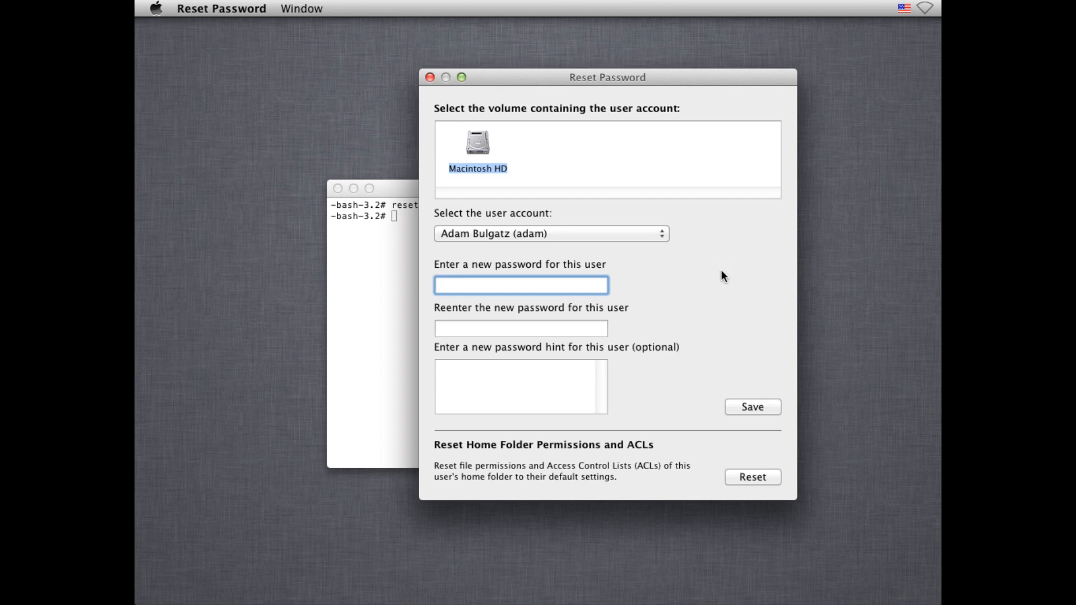
mouse_move(549, 77)
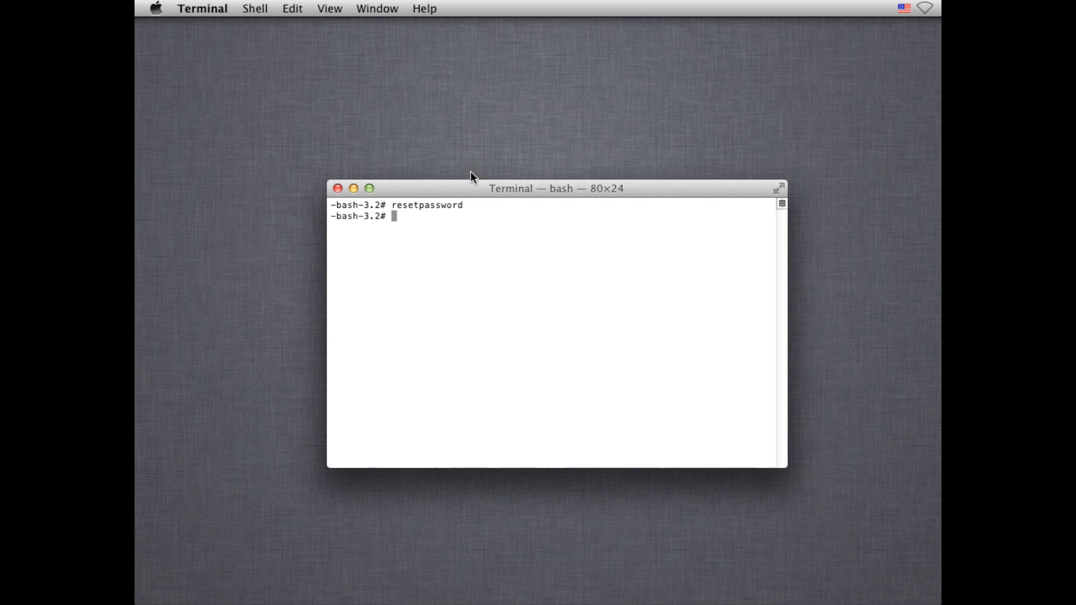
- Close the Terminal window to return to the Mac OS X Utilities menu
click(201, 8)
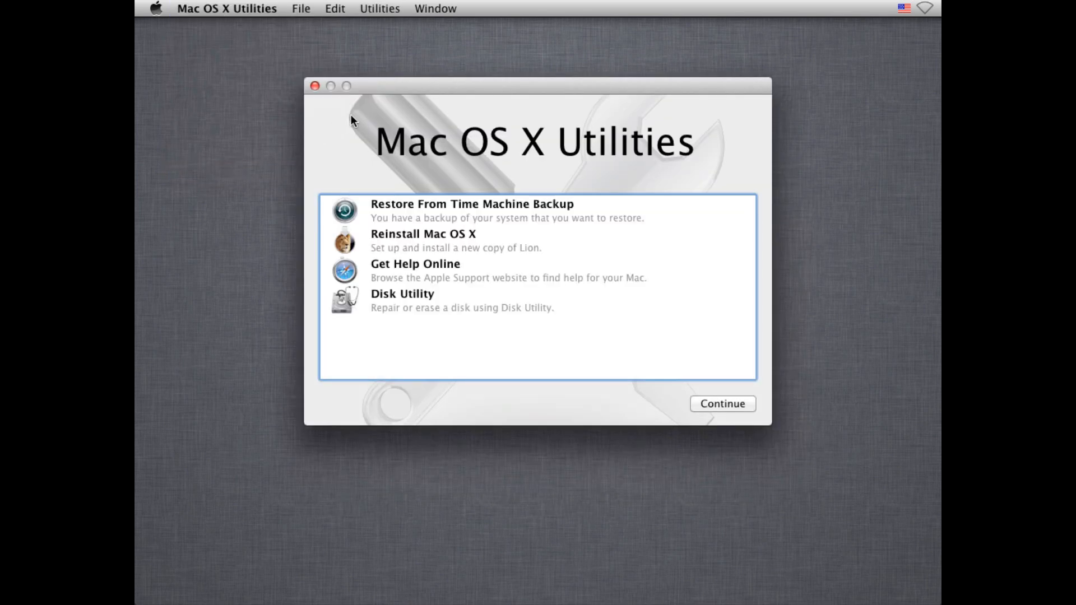
mouse_move(540, 165)
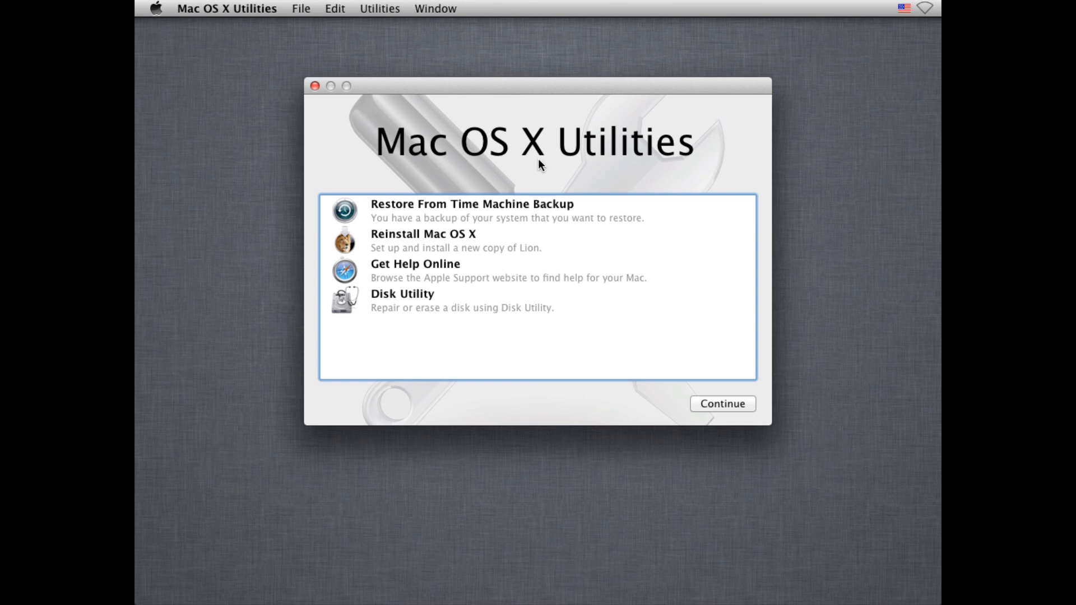
mouse_move(541, 158)
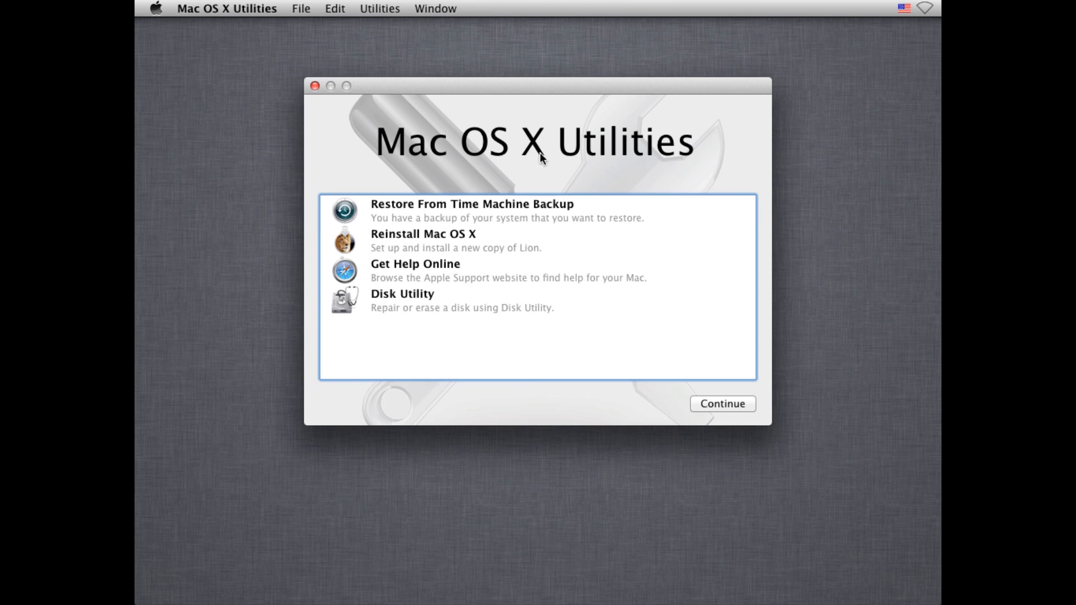
mouse_move(541, 162)
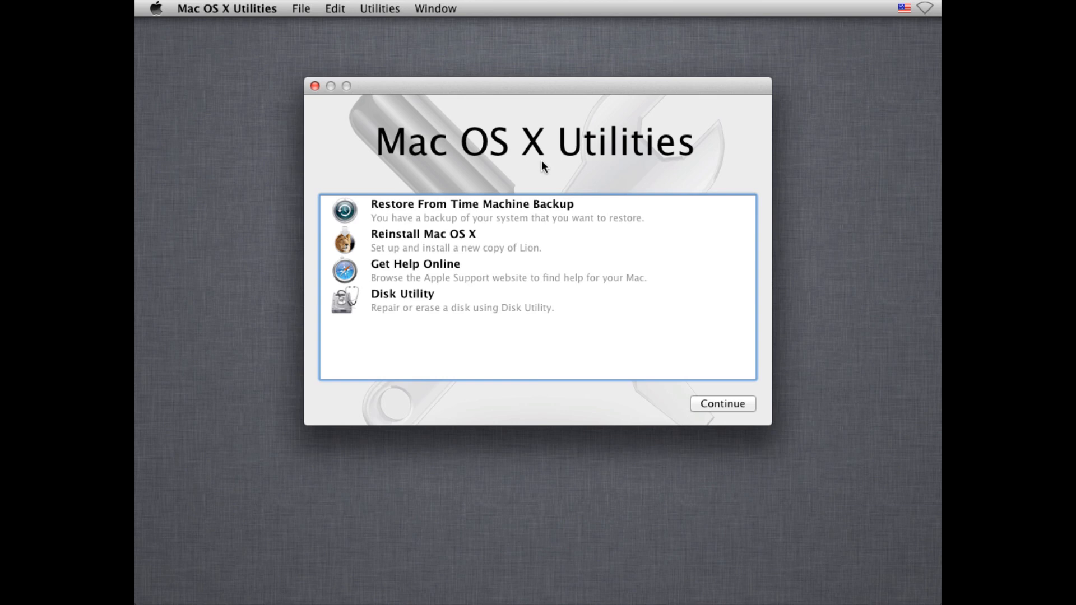
mouse_move(488, 180)
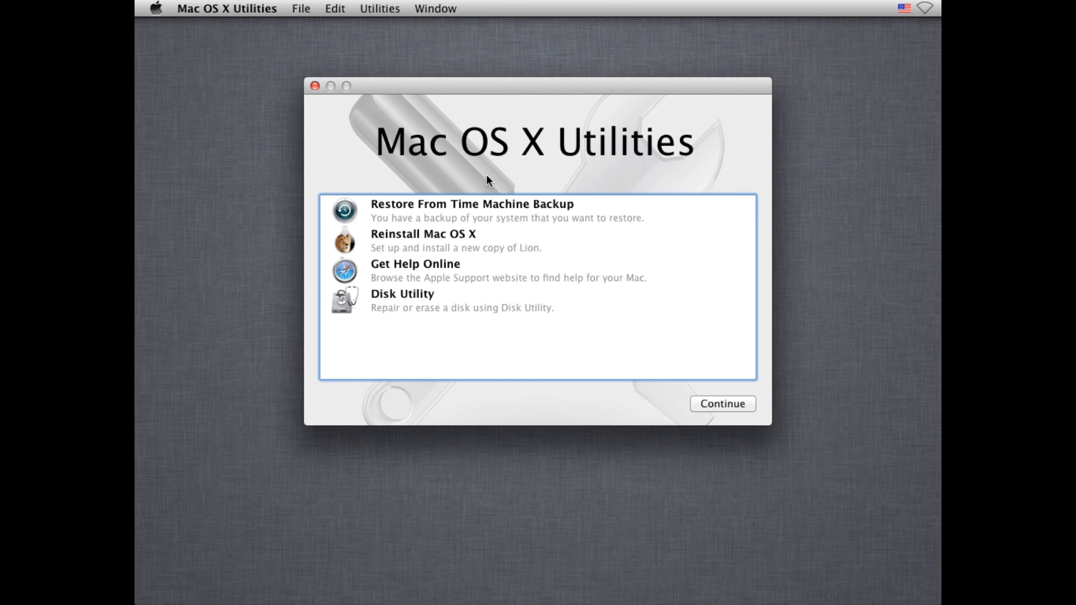
click(380, 8)
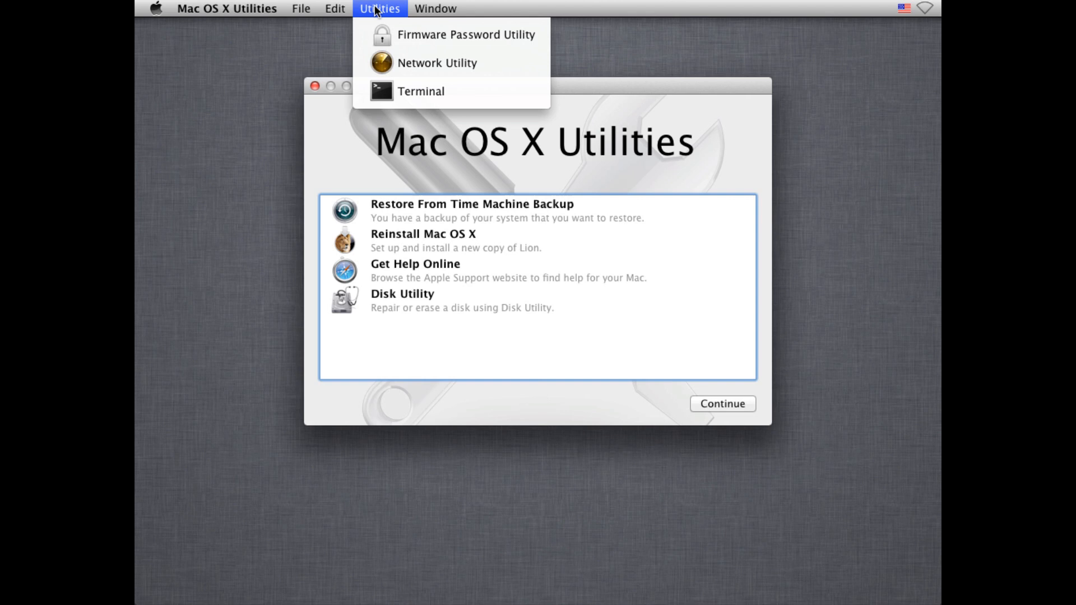
click(465, 35)
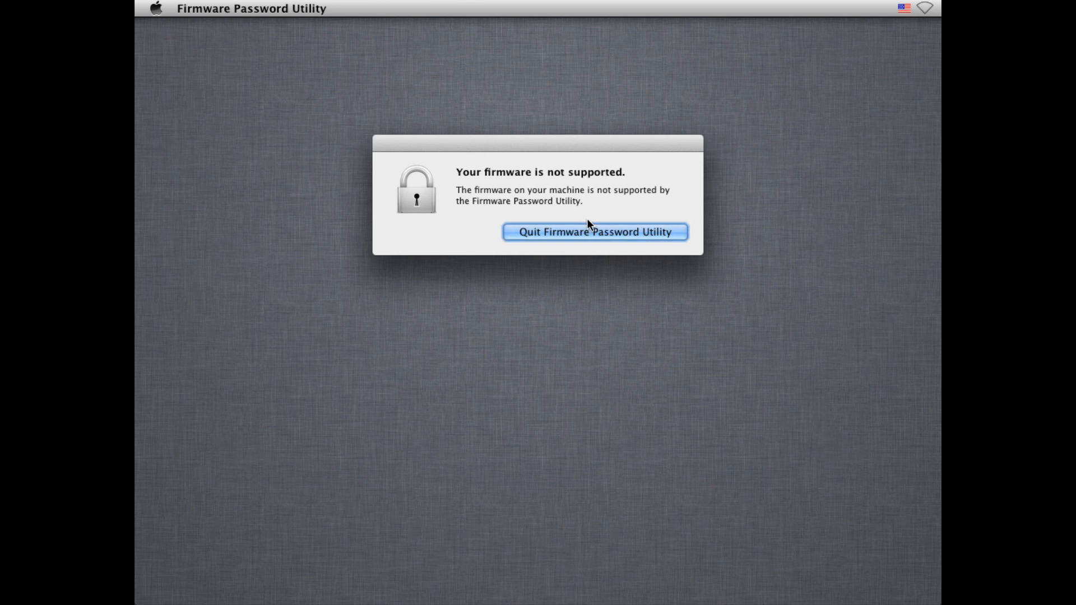
click(594, 232)
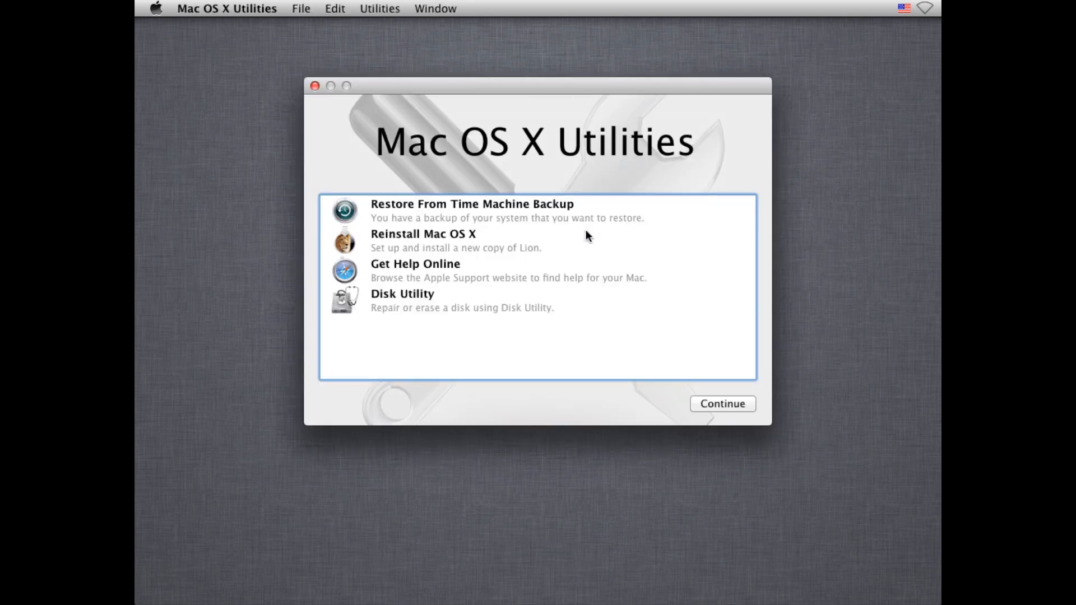